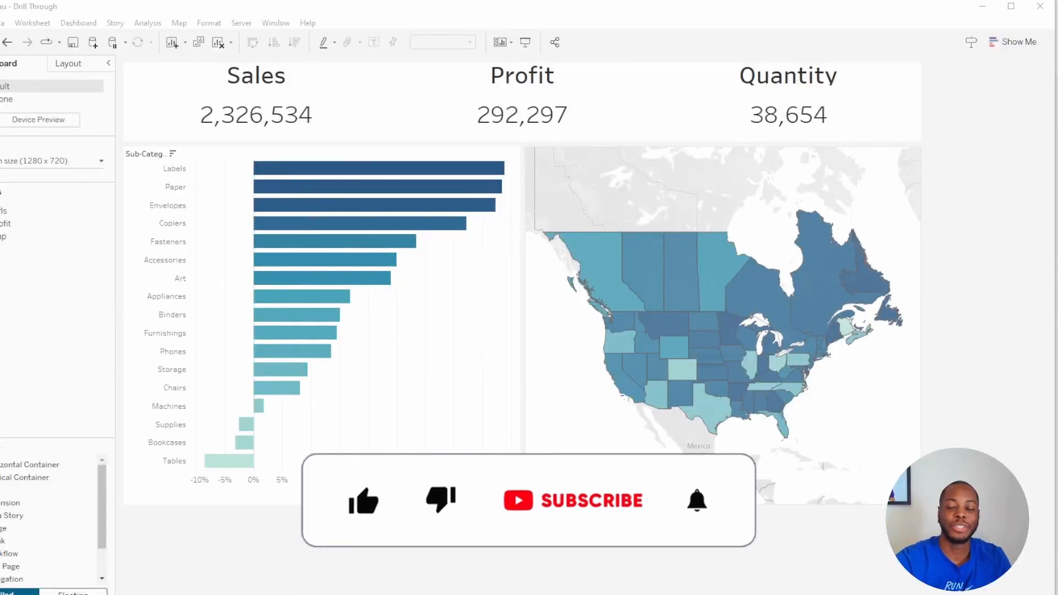
Open the Dashboard > Actions dialog listing this workbook's interactive actions
{"action": "left_click", "coordinate": [363, 500]}
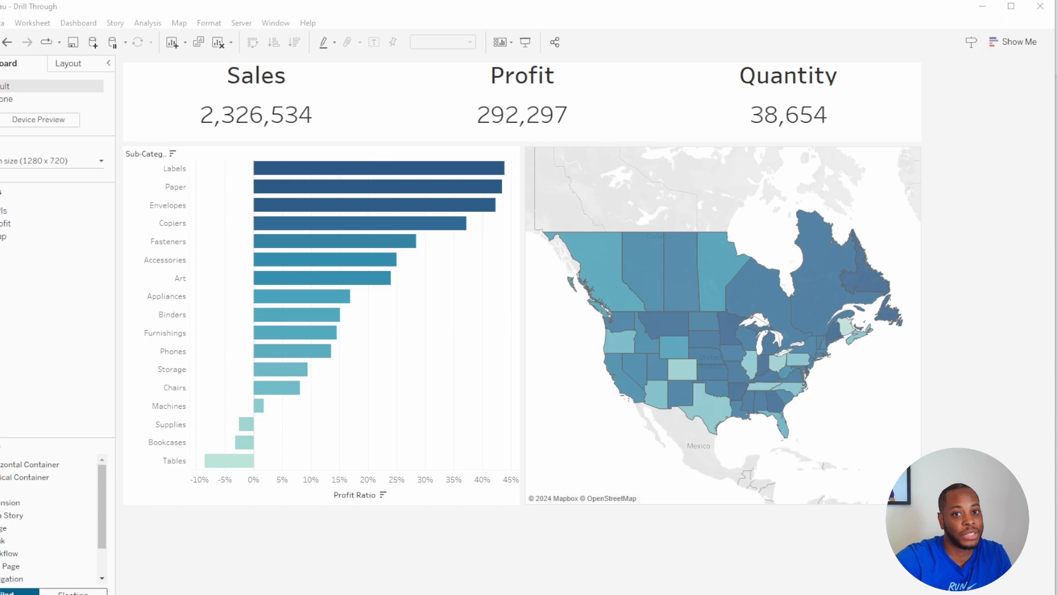
{"action": "mouse_move", "coordinate": [995, 162]}
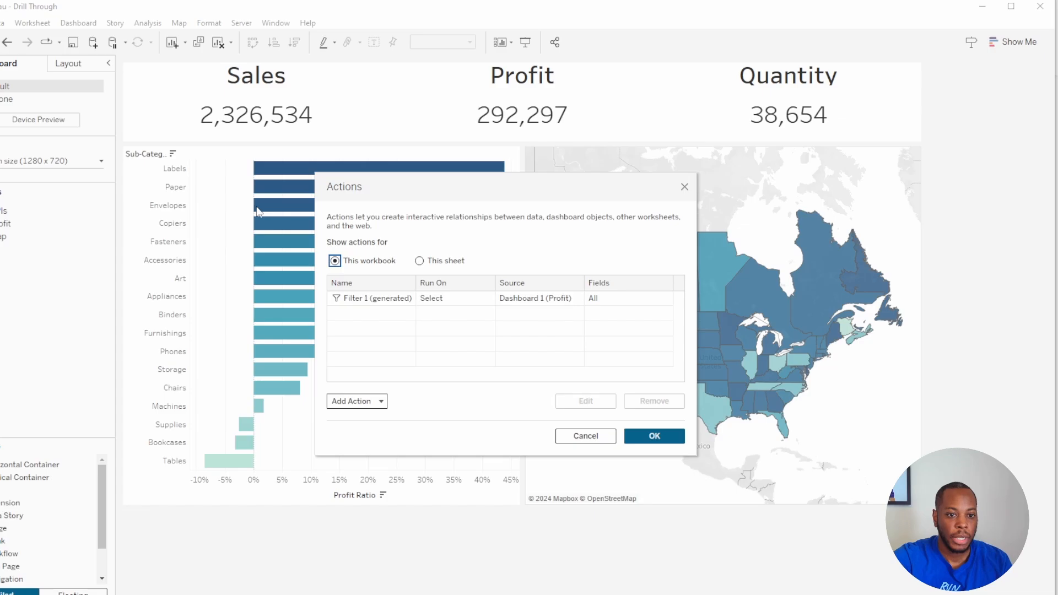
Add a menu-run filter action targeting Dashboard 2, filtering on all fields
{"action": "left_click", "coordinate": [353, 401]}
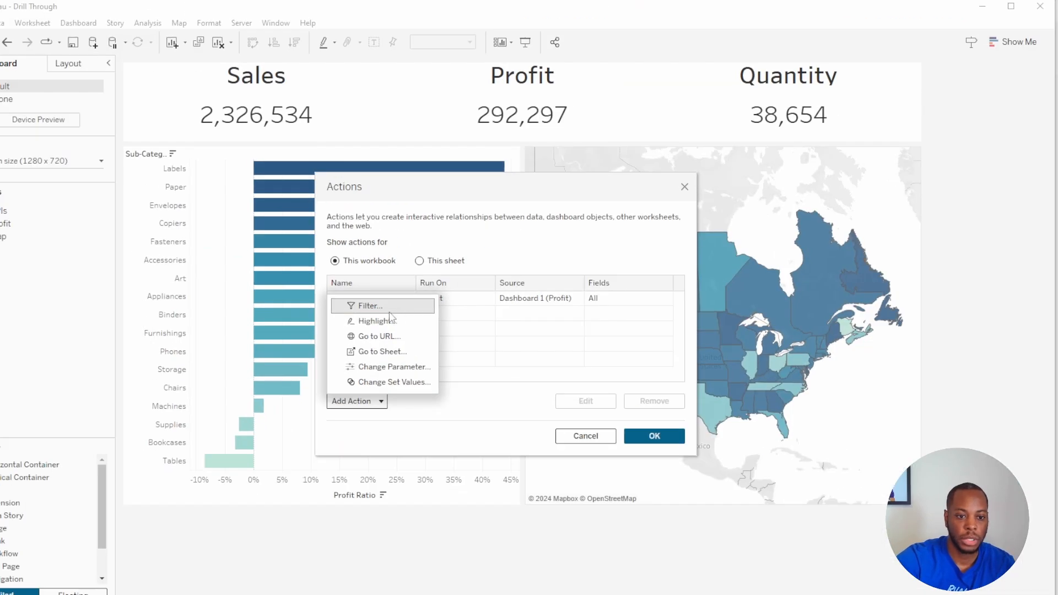
{"action": "left_click", "coordinate": [370, 306]}
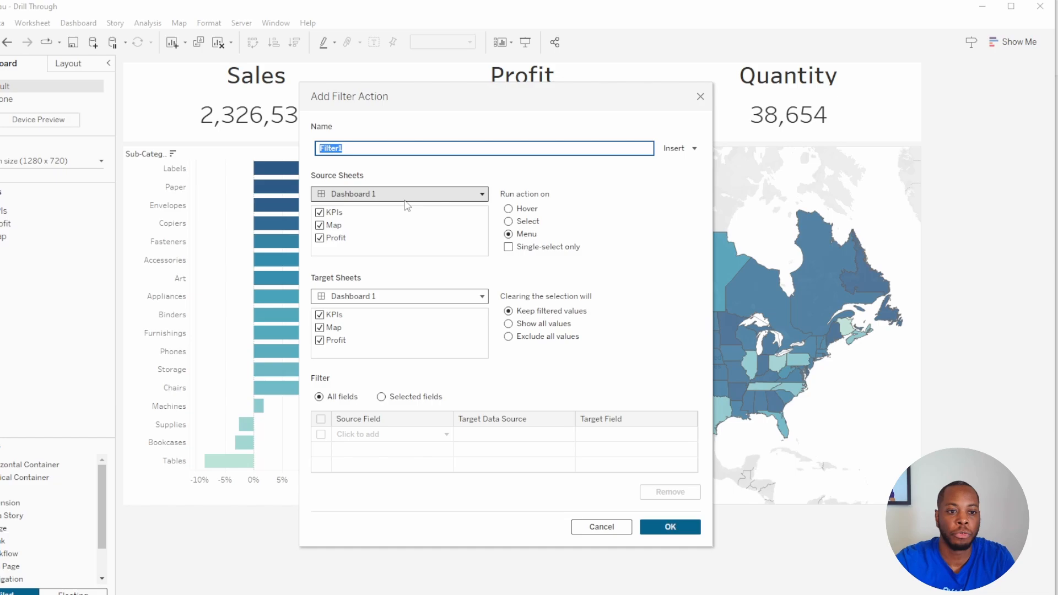
{"action": "mouse_move", "coordinate": [380, 229]}
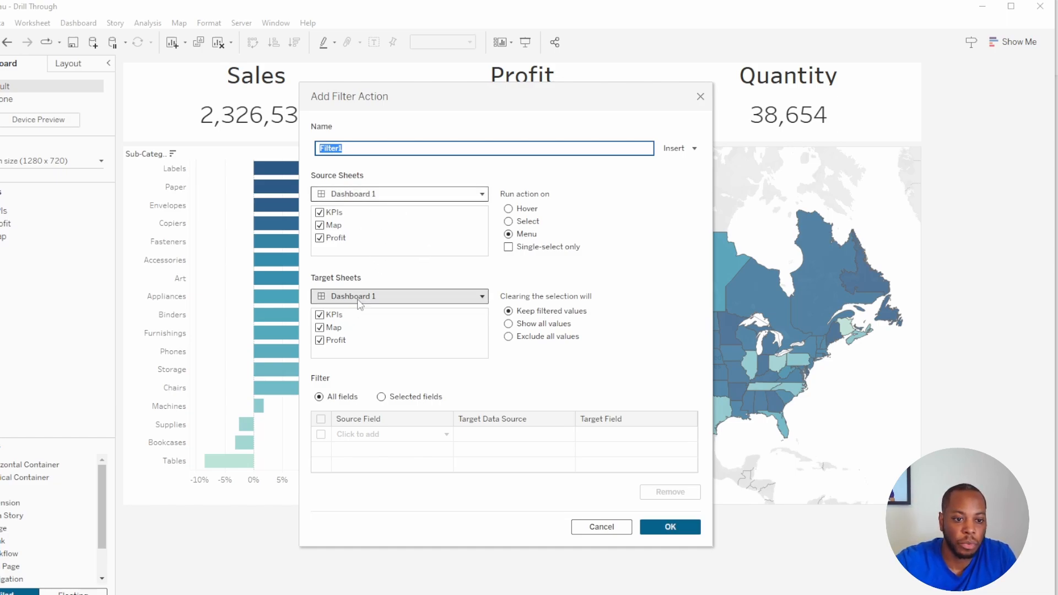
{"action": "left_click", "coordinate": [400, 296]}
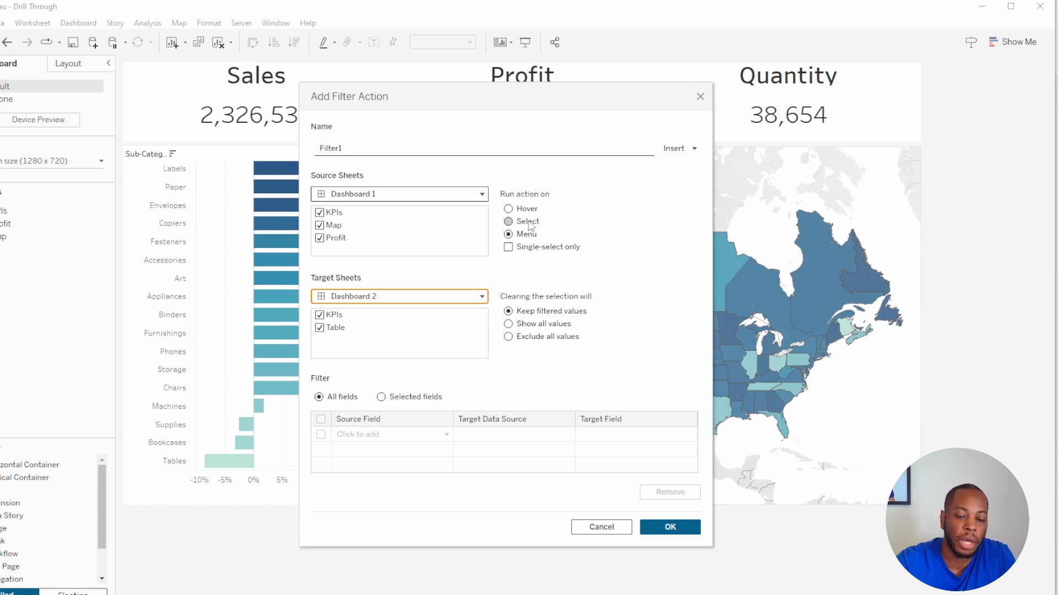
{"action": "left_click", "coordinate": [508, 233]}
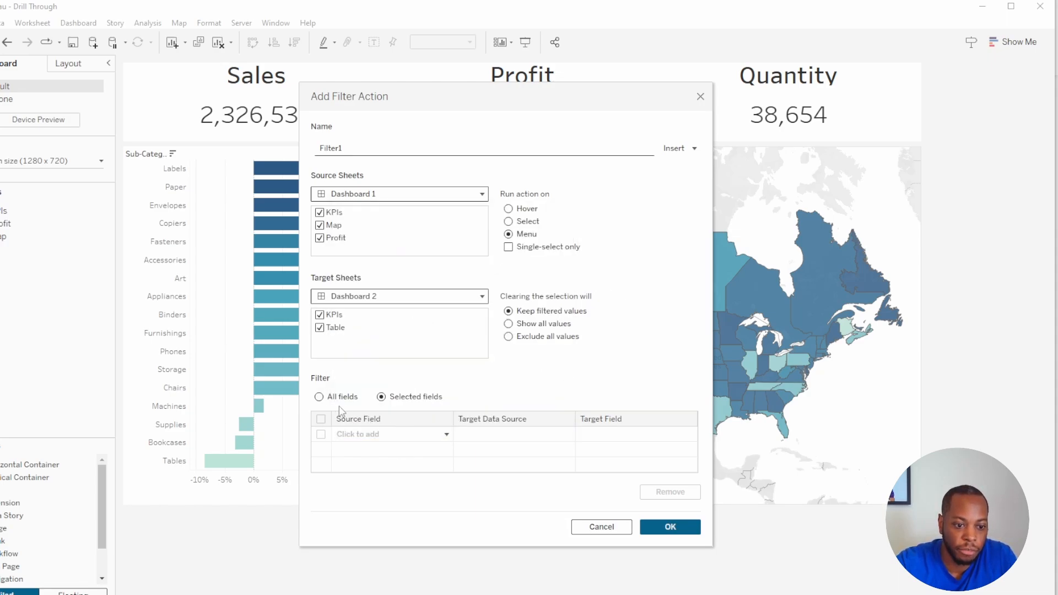
{"action": "left_click", "coordinate": [319, 397]}
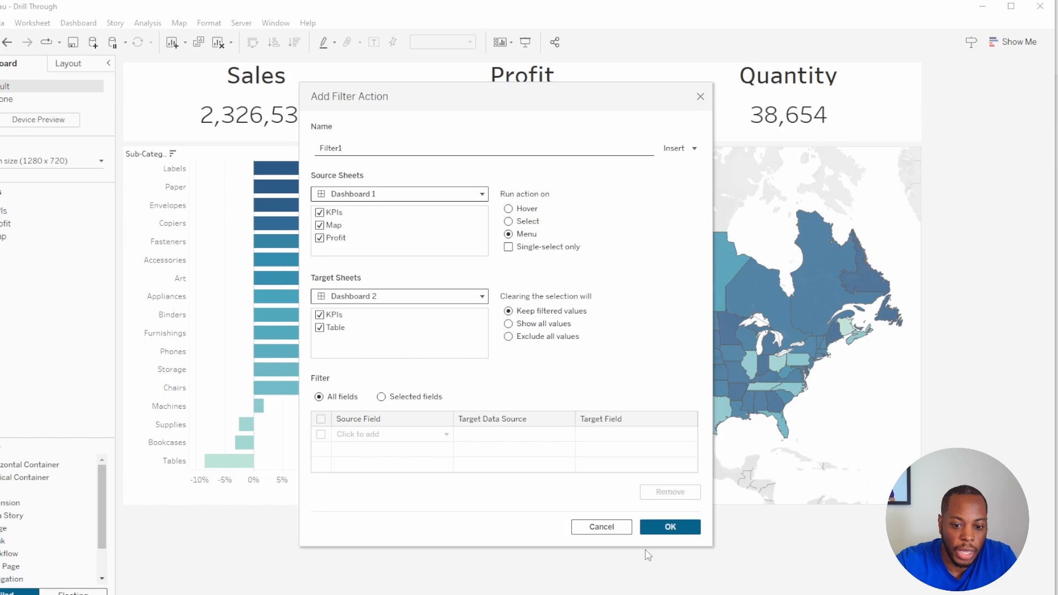
{"action": "left_click", "coordinate": [669, 527]}
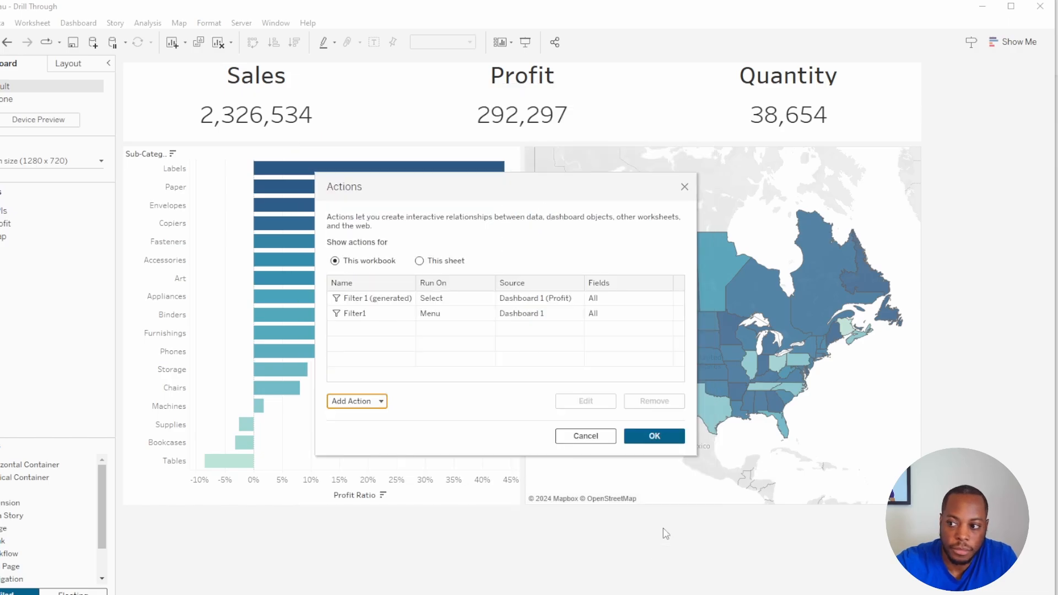
Rename the new filter action to 'Drill Through To Another Page' and confirm
{"action": "left_click", "coordinate": [378, 297]}
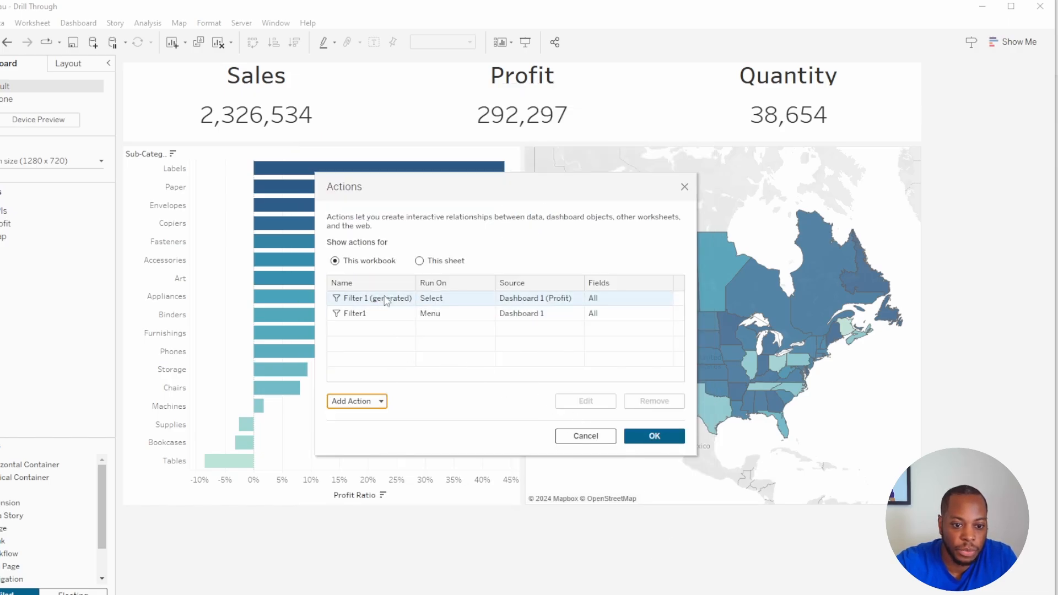
{"action": "double_click", "coordinate": [352, 313]}
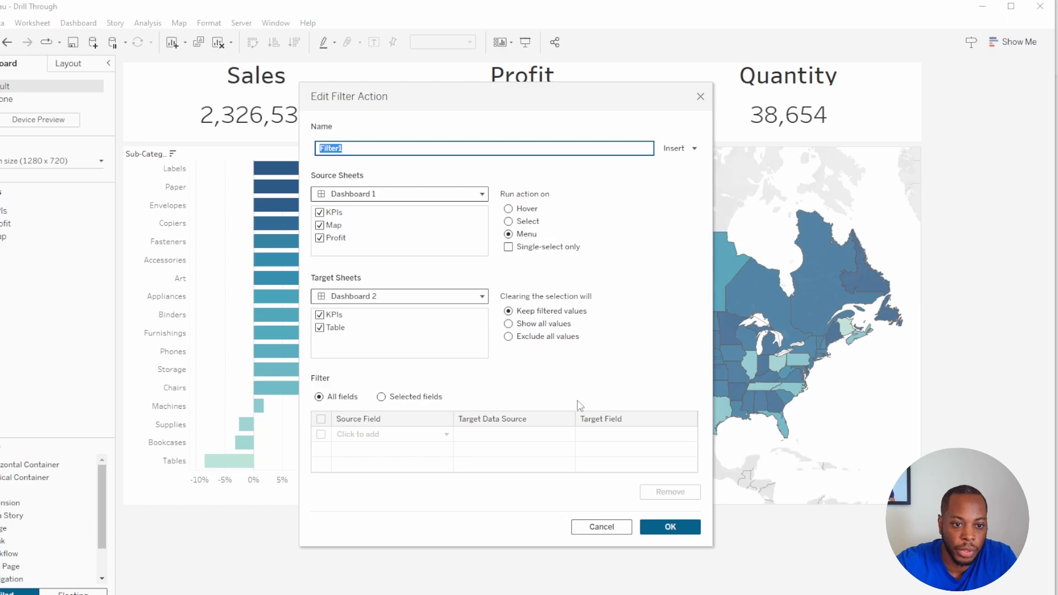
{"action": "type", "text": "Drill"}
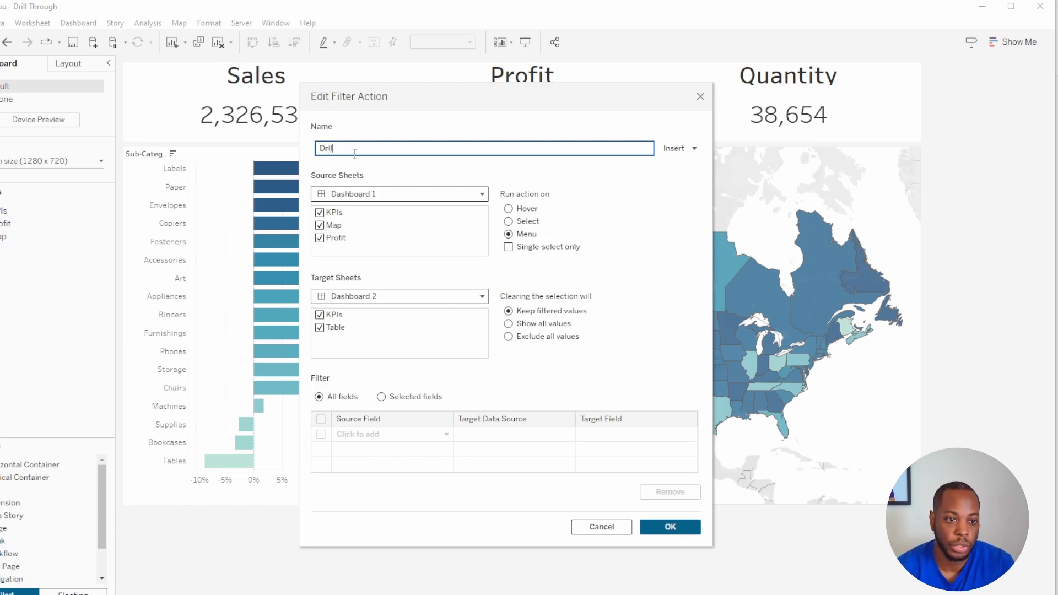
{"action": "type", "text": "Drill Through To"}
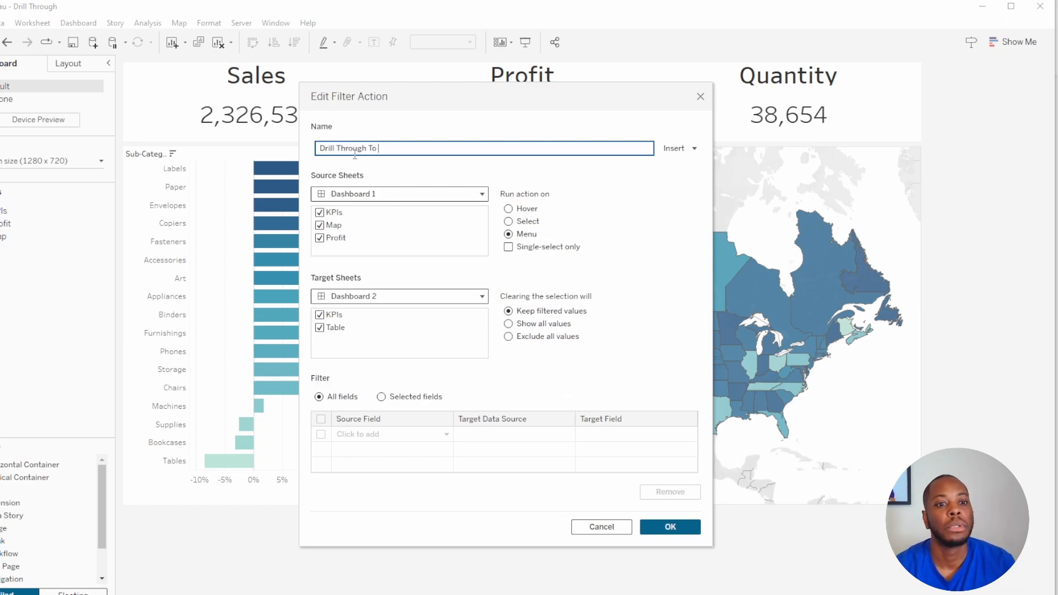
{"action": "type", "text": "Another Page"}
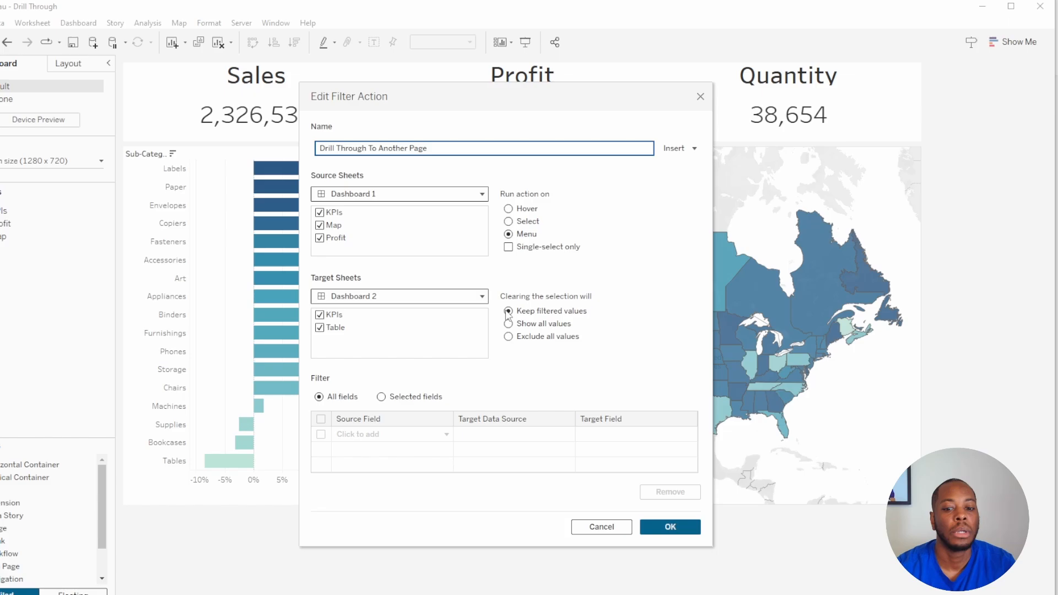
{"action": "left_click", "coordinate": [668, 527]}
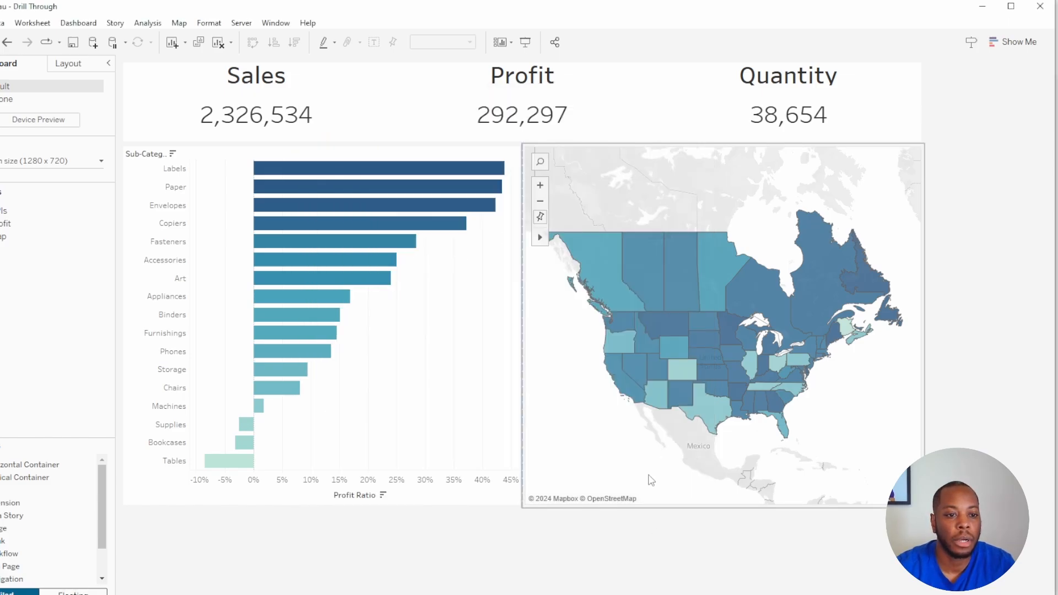
{"action": "mouse_move", "coordinate": [288, 168]}
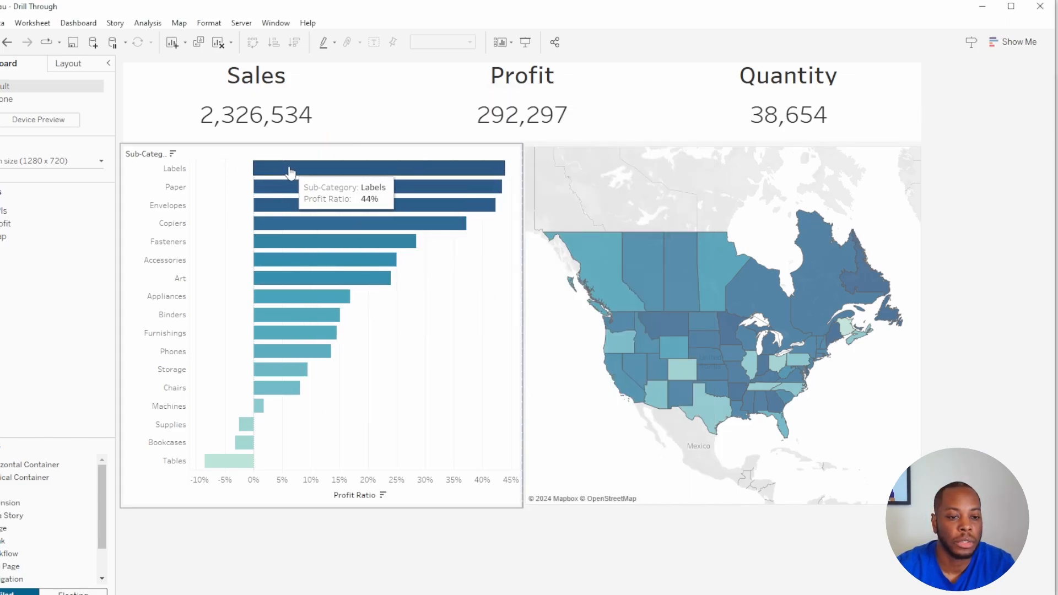
Select the Labels bar and run Drill Through To Another Page from its tooltip
{"action": "left_click", "coordinate": [289, 168]}
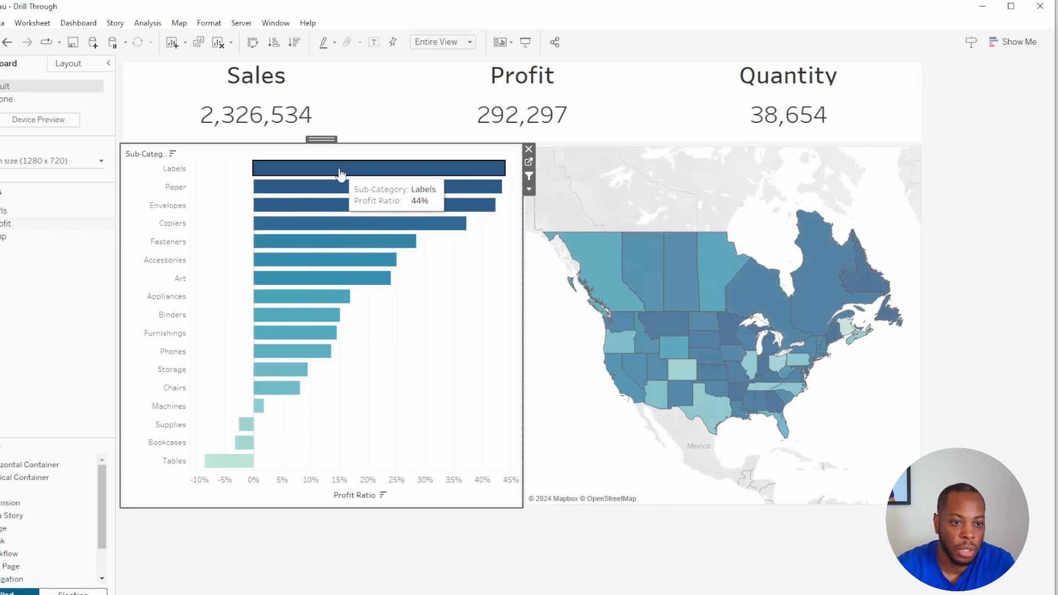
{"action": "left_click", "coordinate": [340, 168]}
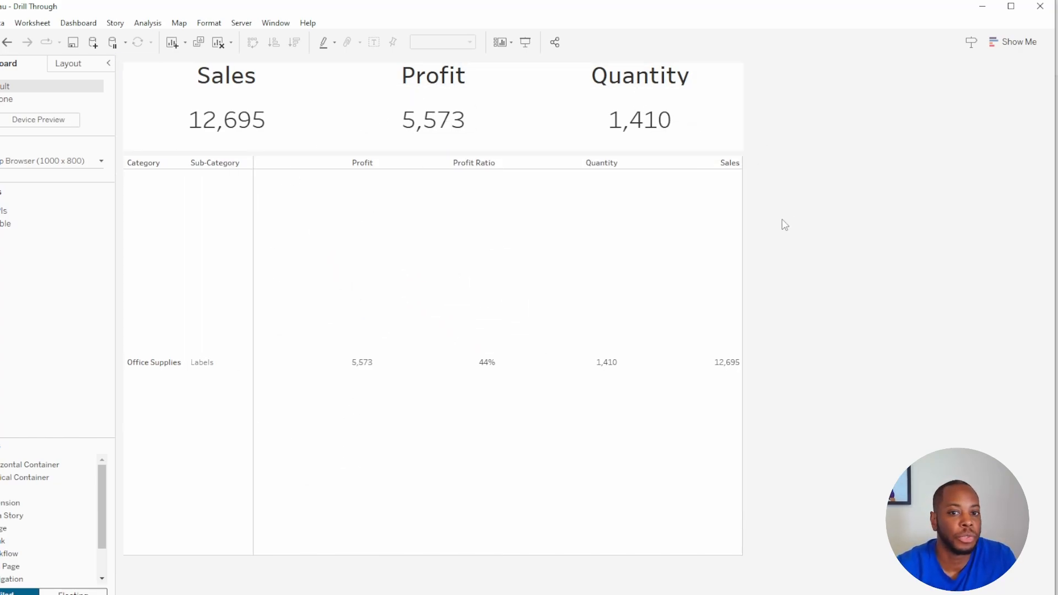
{"action": "mouse_move", "coordinate": [759, 224]}
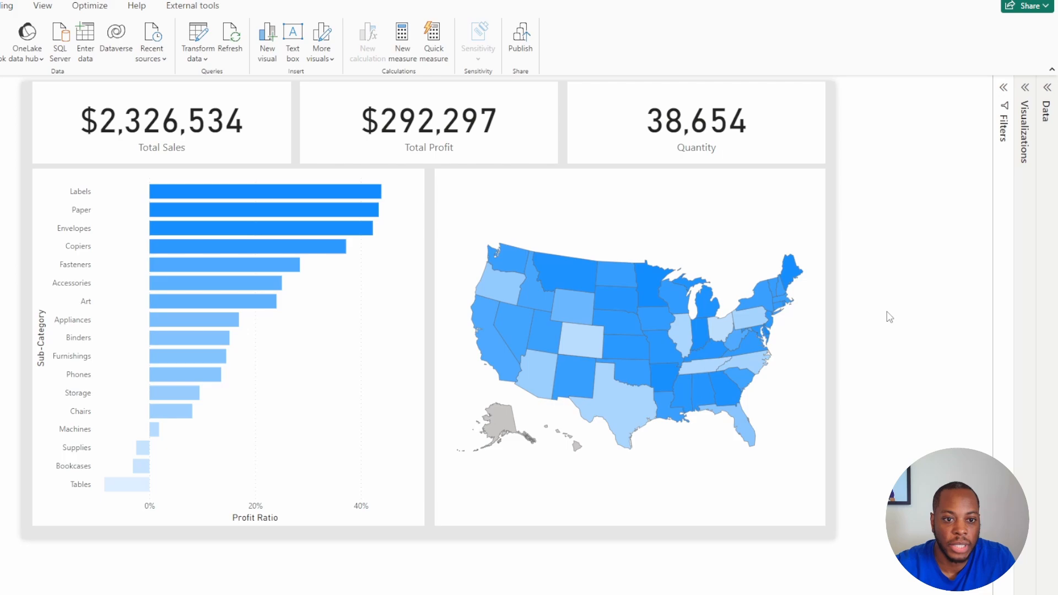
{"action": "mouse_move", "coordinate": [887, 318]}
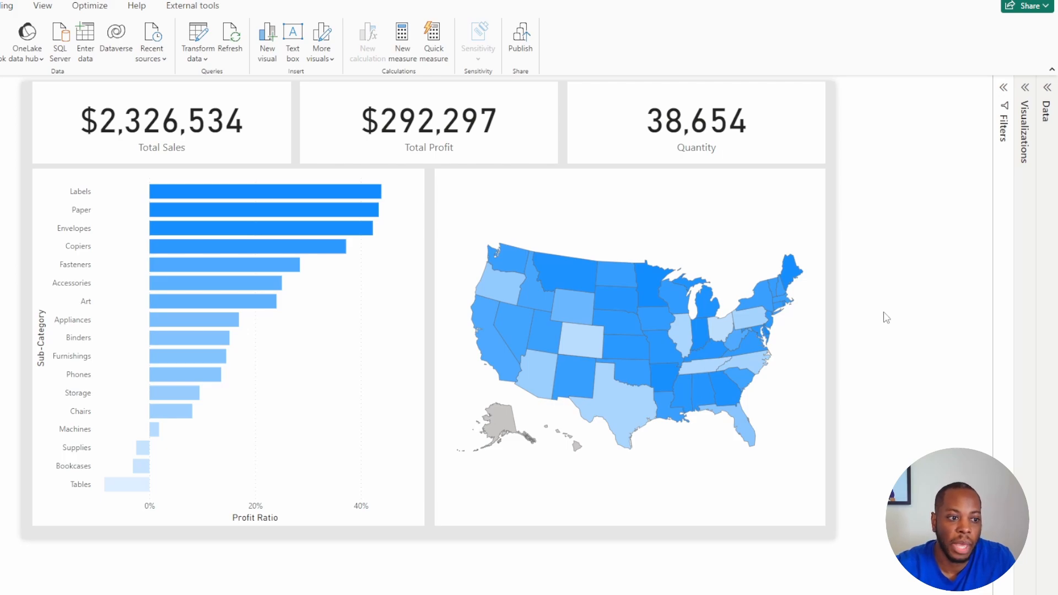
{"action": "mouse_move", "coordinate": [894, 307]}
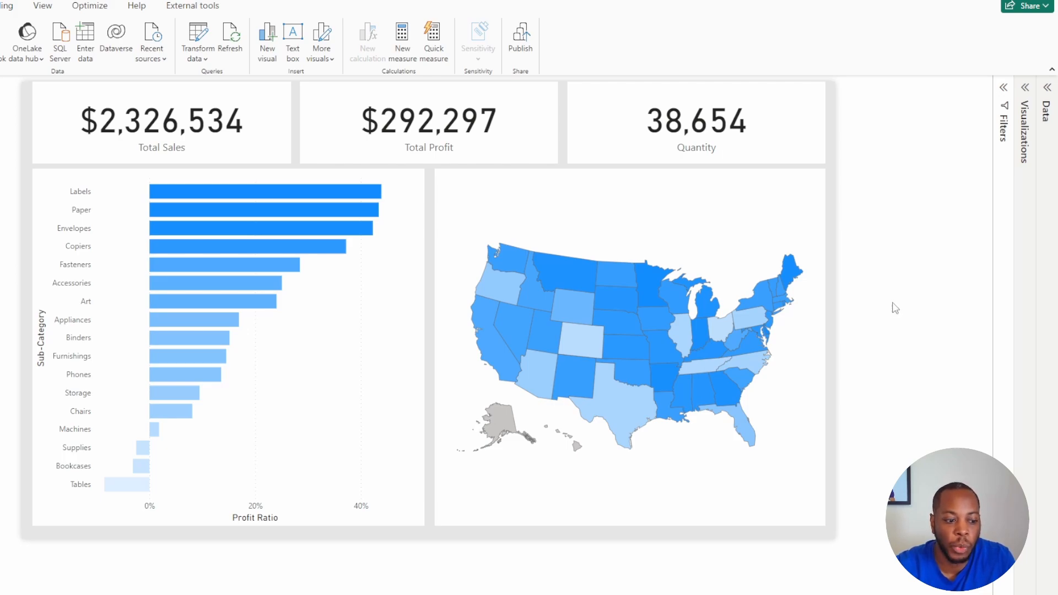
{"action": "mouse_move", "coordinate": [906, 280]}
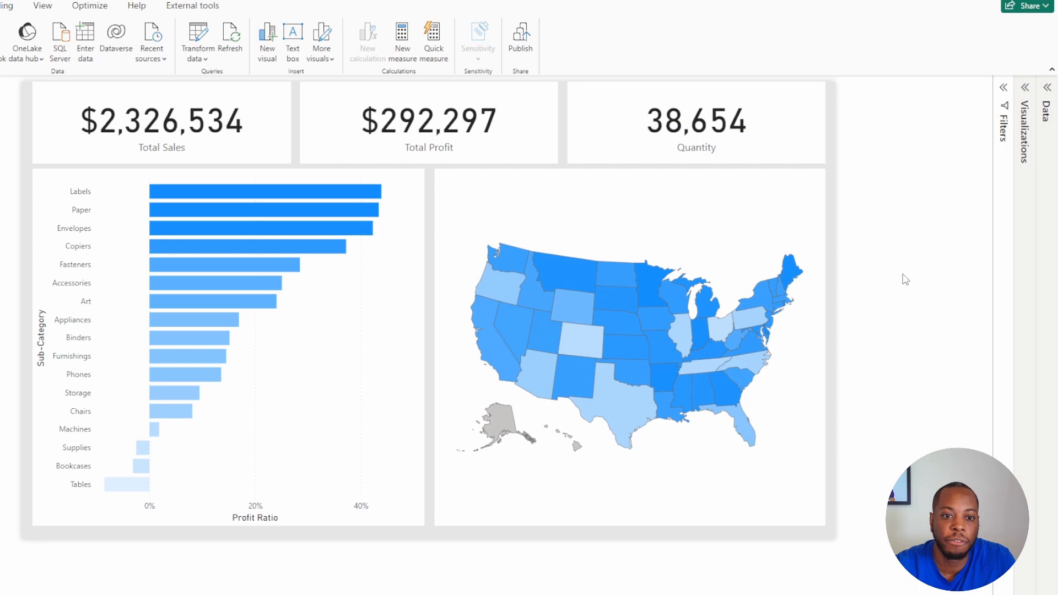
{"action": "mouse_move", "coordinate": [859, 265]}
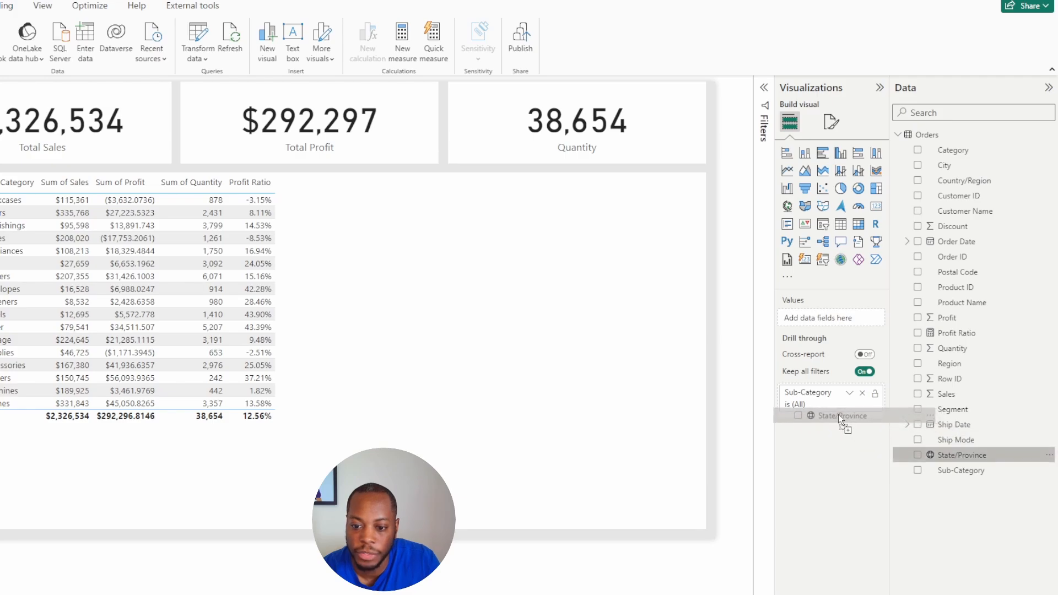
Add State/Province to the Drill through well, collapse its card, and return to Page 1
{"action": "left_click", "coordinate": [840, 416]}
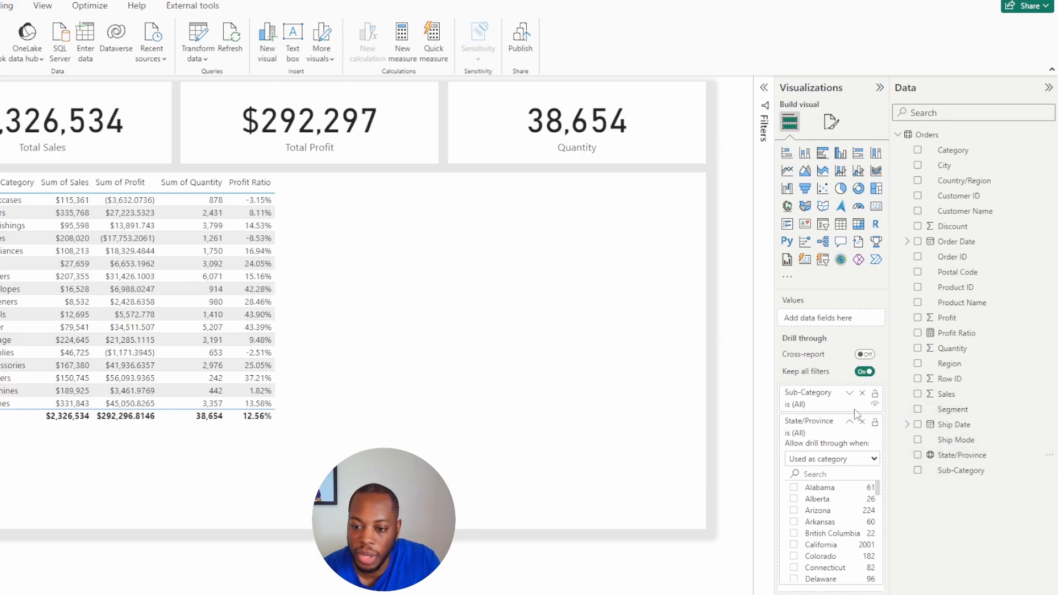
{"action": "left_click", "coordinate": [850, 421]}
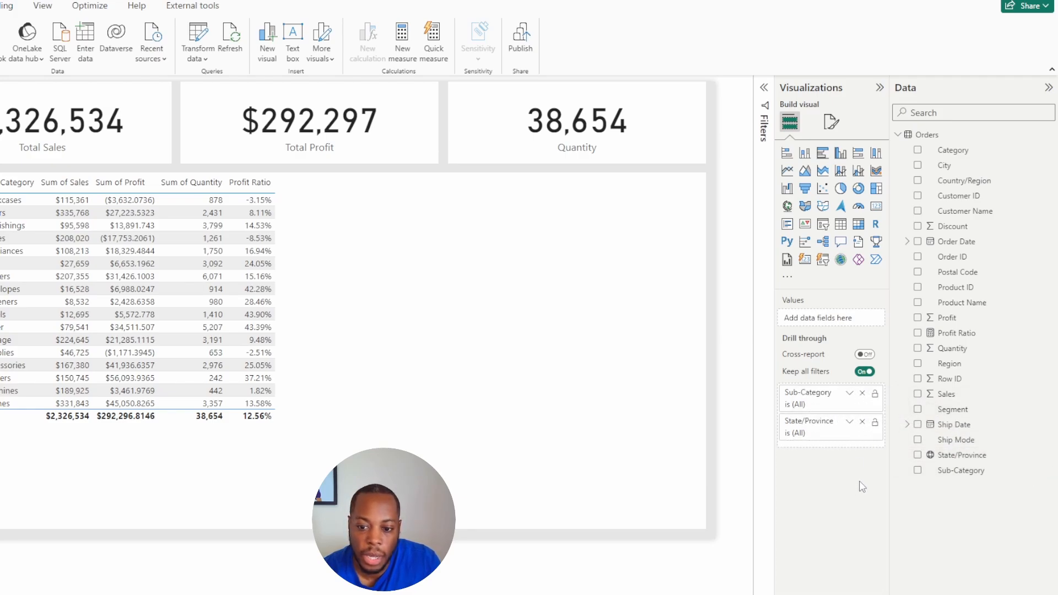
{"action": "mouse_move", "coordinate": [299, 563]}
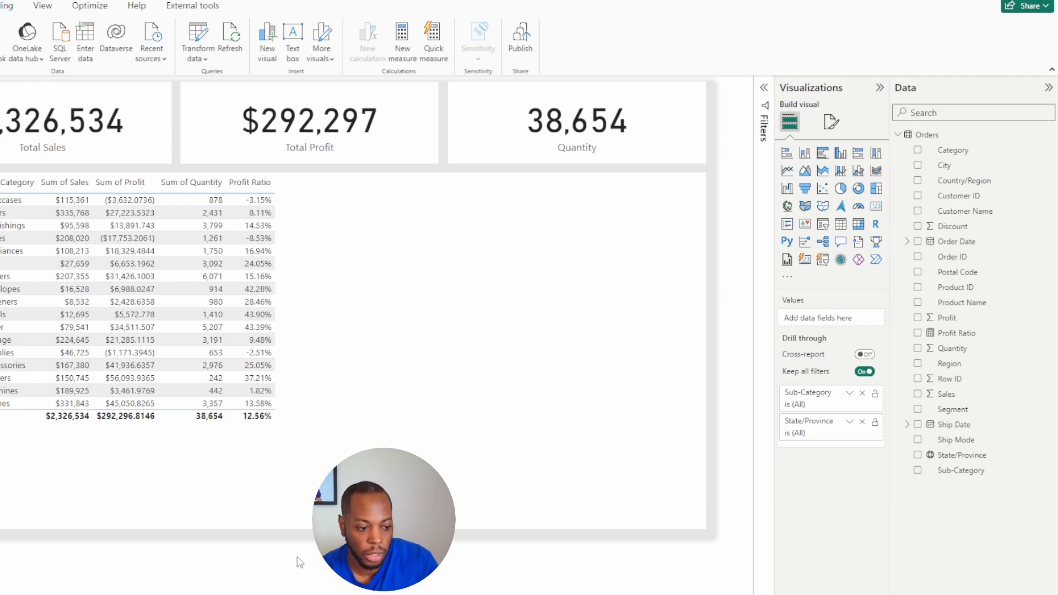
{"action": "left_click", "coordinate": [150, 556]}
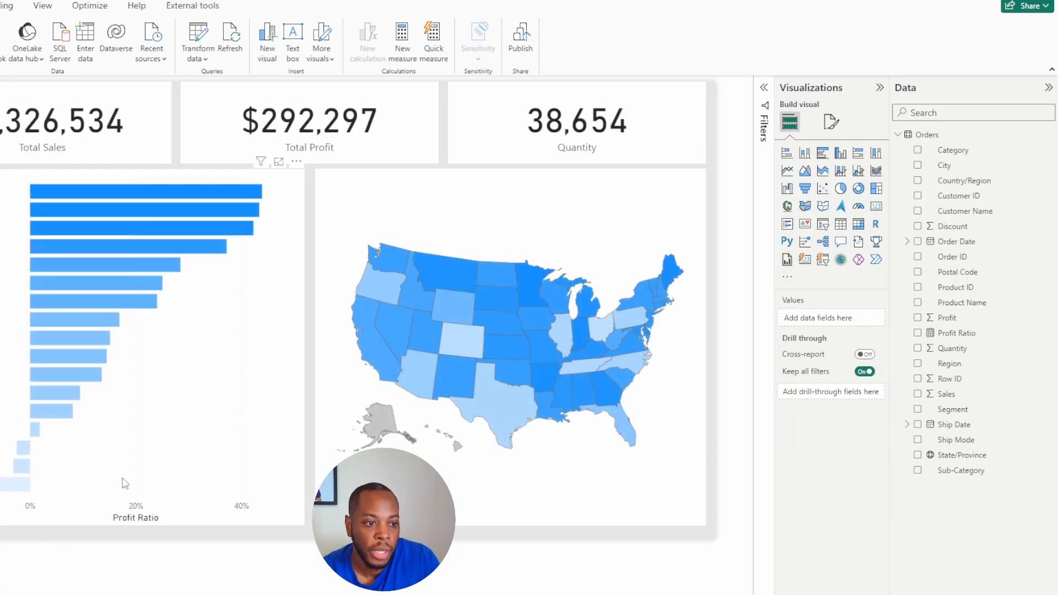
{"action": "mouse_move", "coordinate": [125, 193]}
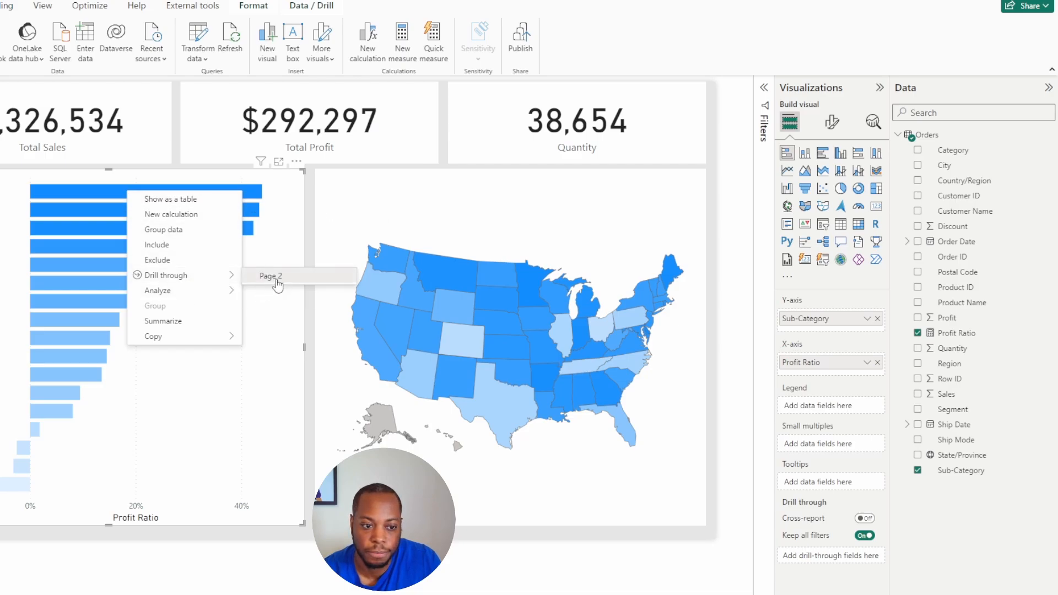
Drill through from the Labels bar to Page 2
{"action": "left_click", "coordinate": [271, 278]}
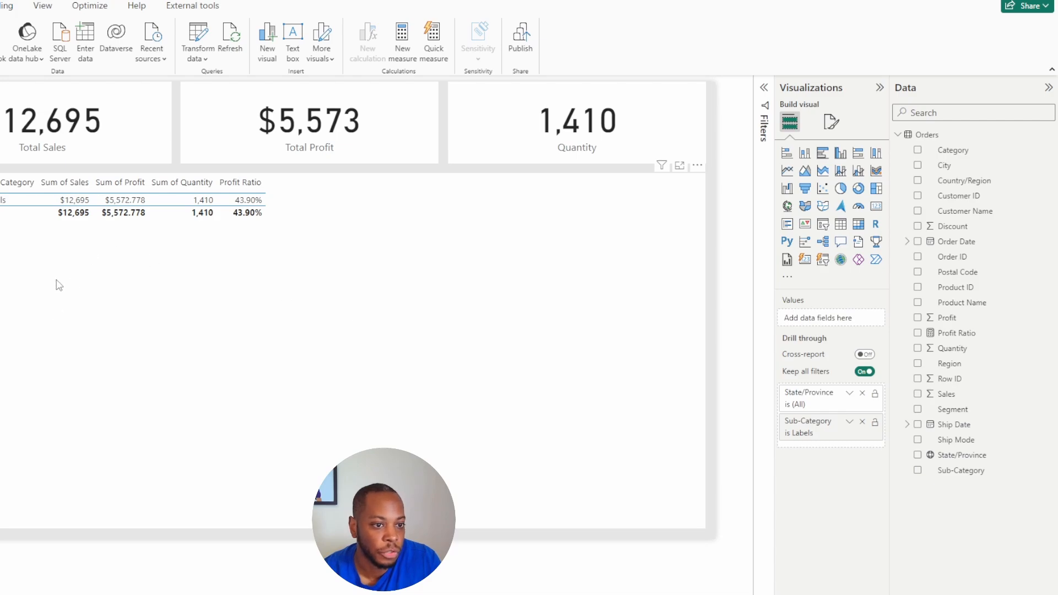